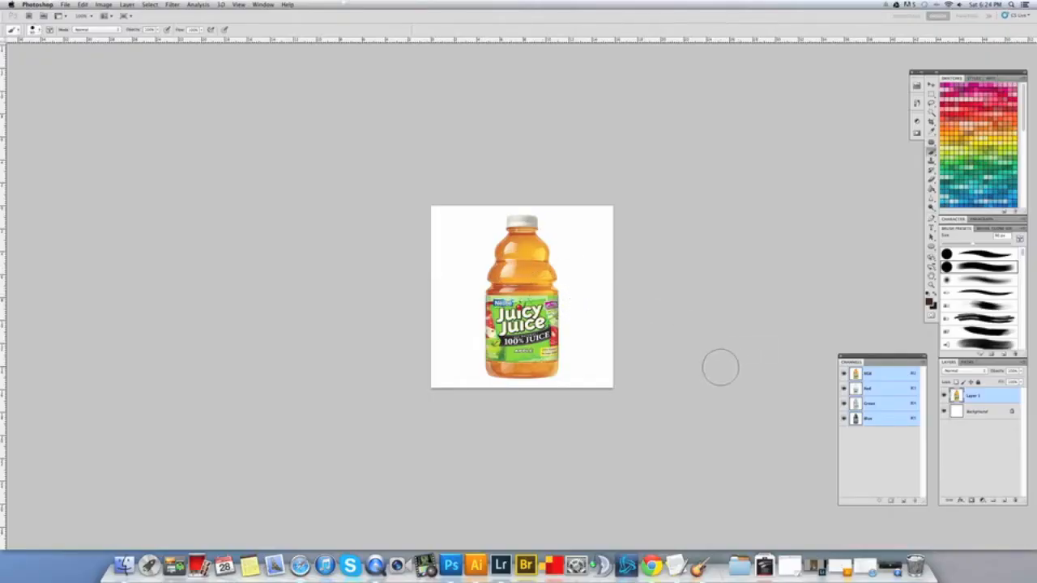
pyautogui.moveTo(548, 251)
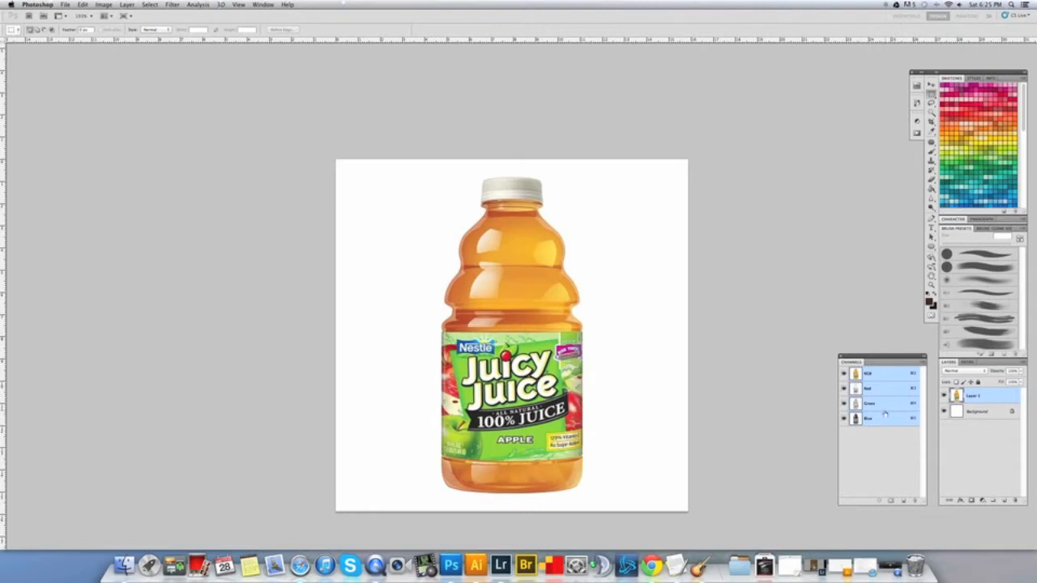
# Convert the bottle image to CMYK Color, flattening layers and accepting the profile warning.
pyautogui.click(104, 5)
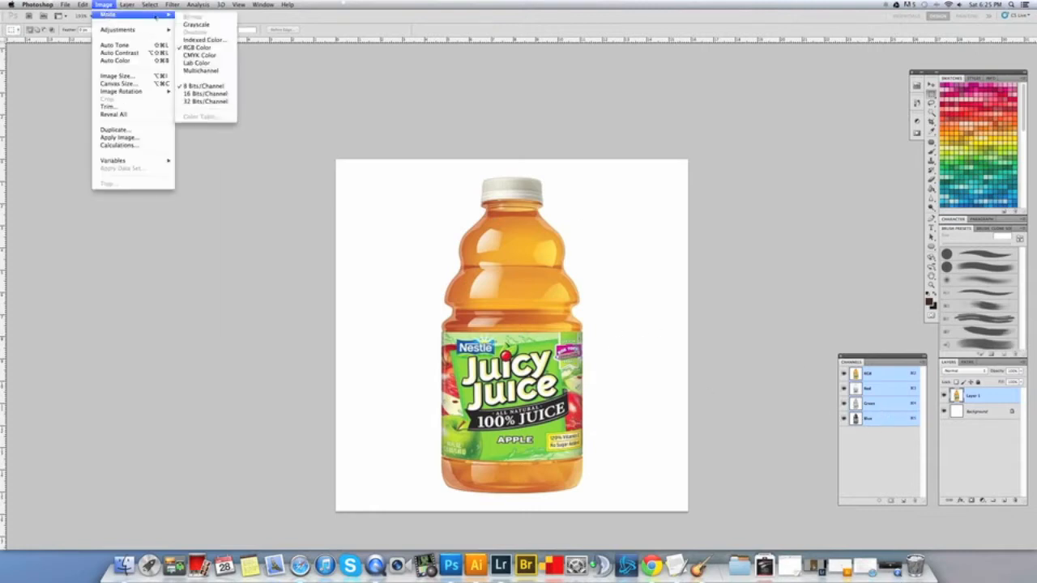
pyautogui.click(195, 25)
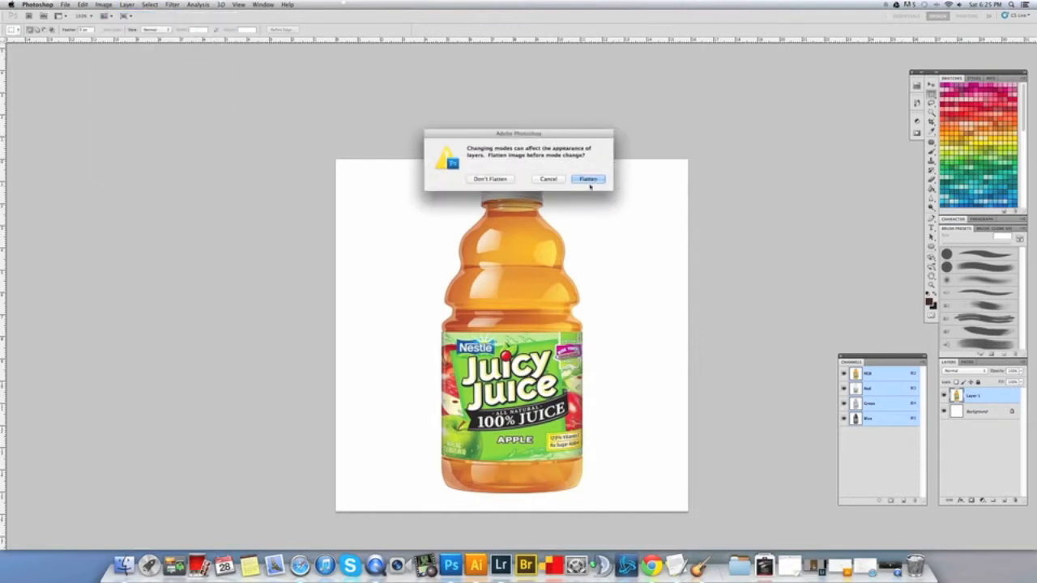
pyautogui.click(587, 178)
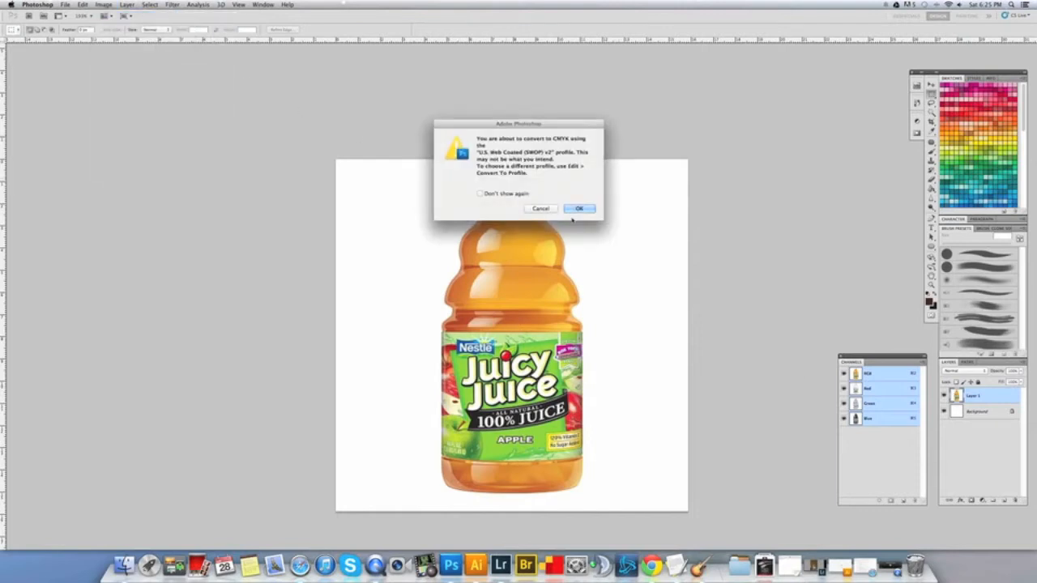
pyautogui.click(579, 208)
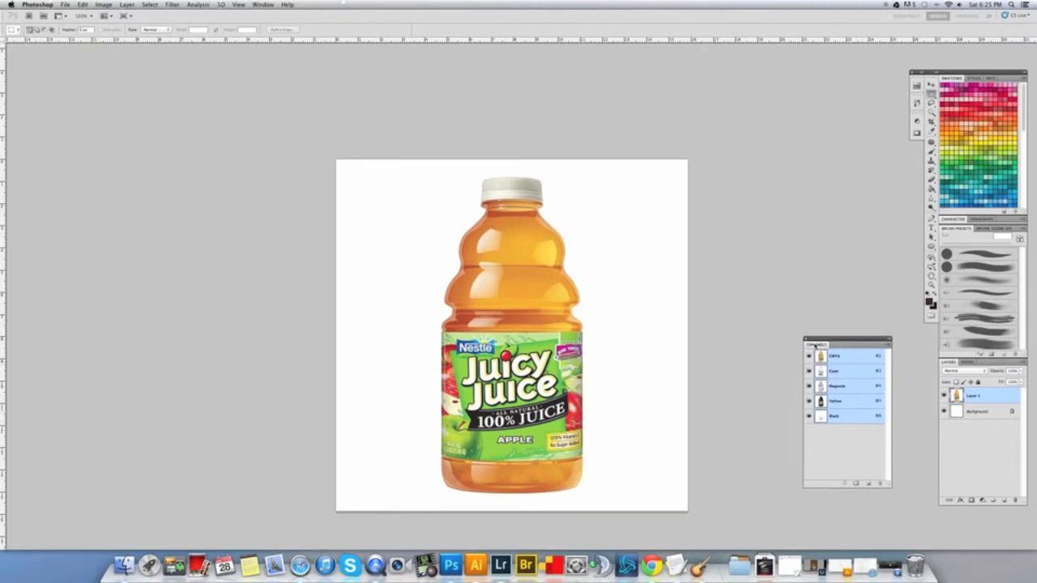
pyautogui.moveTo(846, 343); pyautogui.dragTo(816, 285)
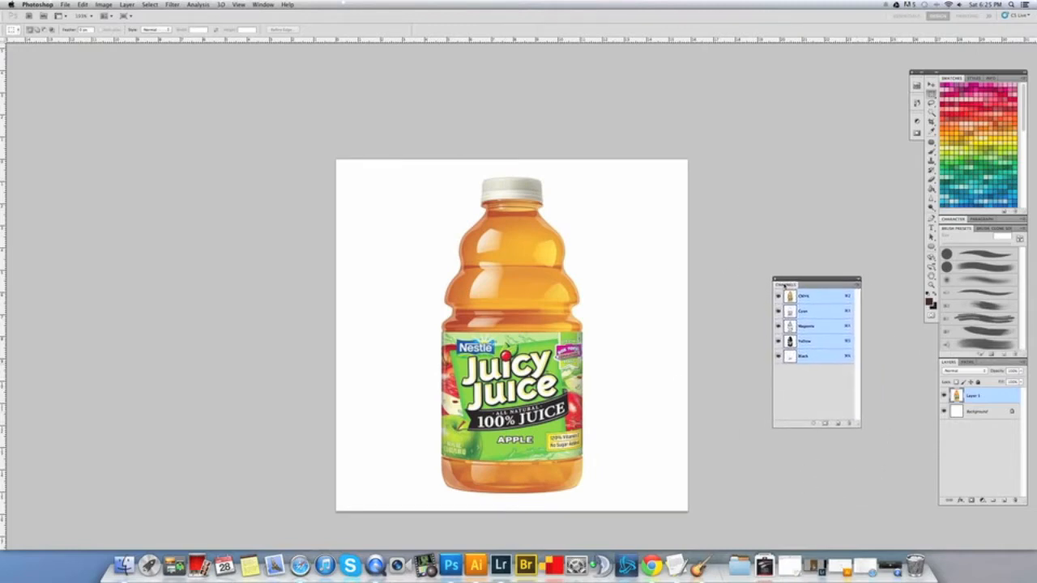
pyautogui.moveTo(788, 286); pyautogui.dragTo(807, 306)
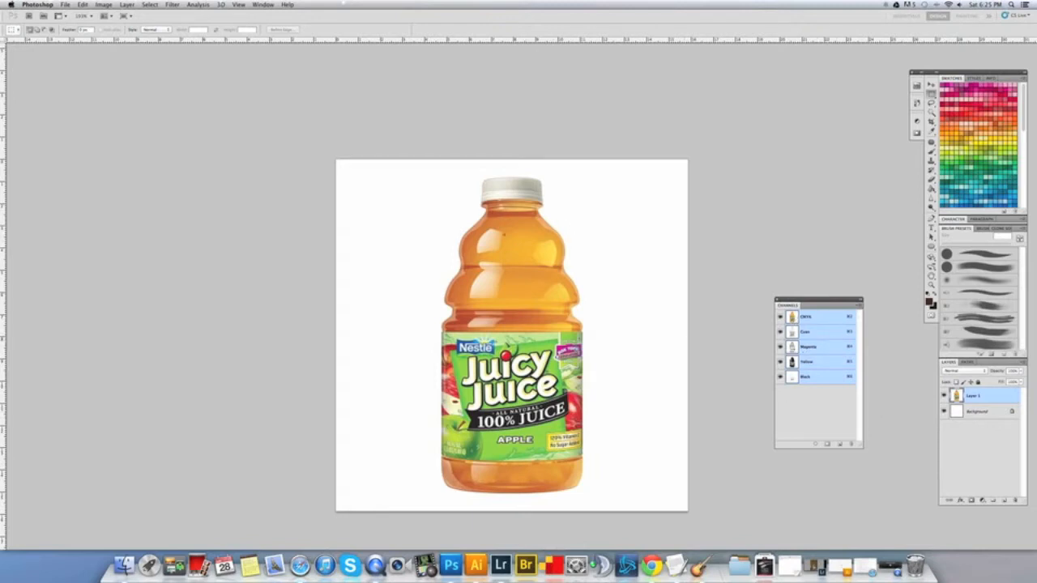
pyautogui.moveTo(402, 376)
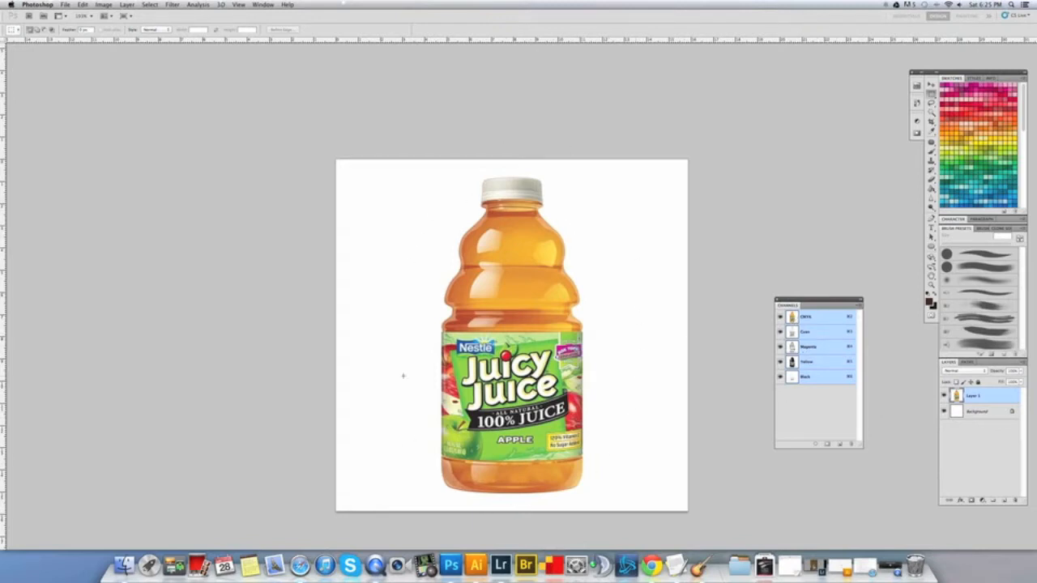
pyautogui.moveTo(602, 311)
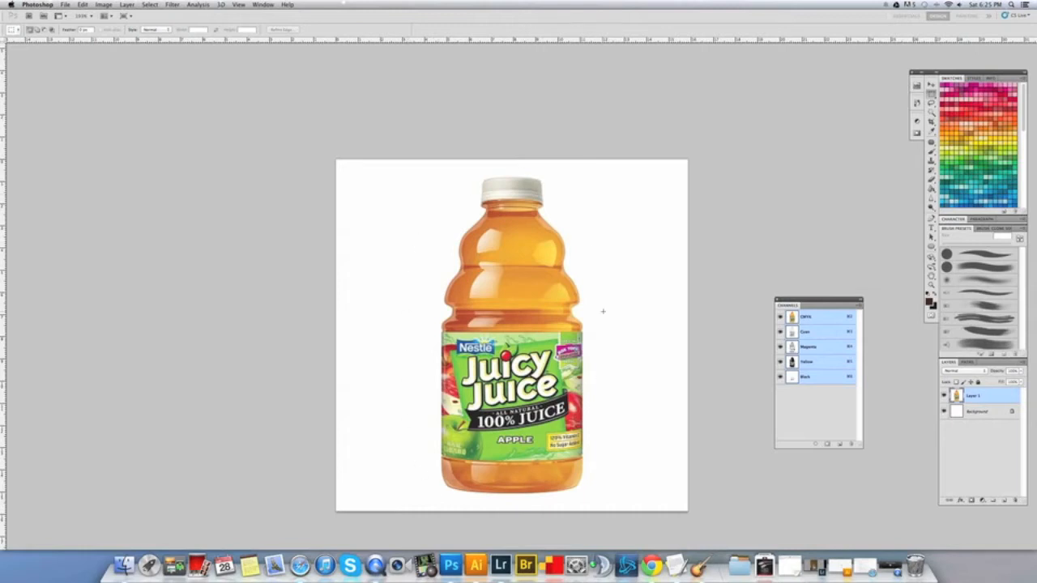
pyautogui.moveTo(664, 269)
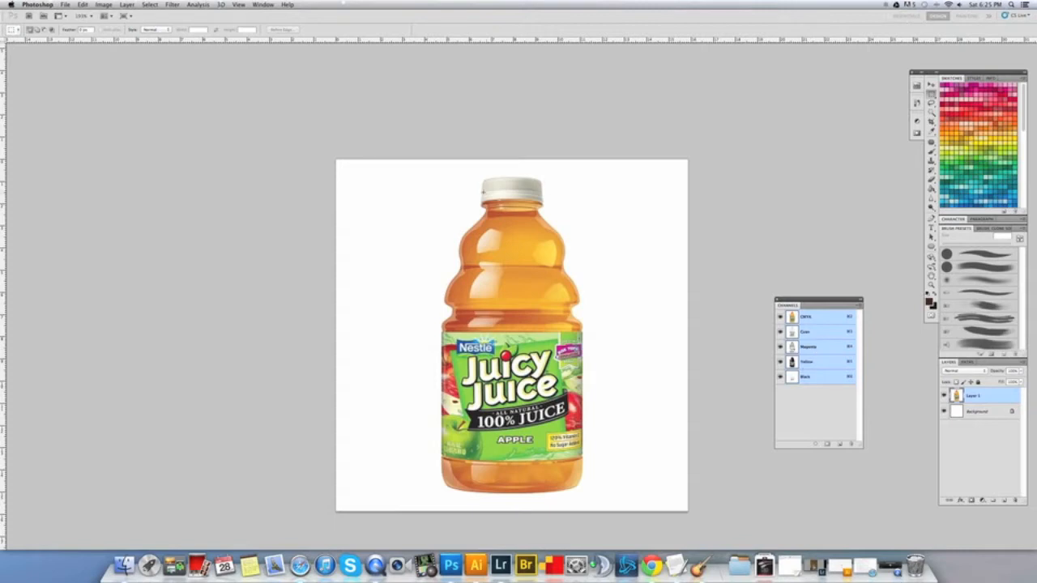
# Compare the Cyan, Magenta and composite views, ending on the Yellow channel alone.
pyautogui.click(807, 331)
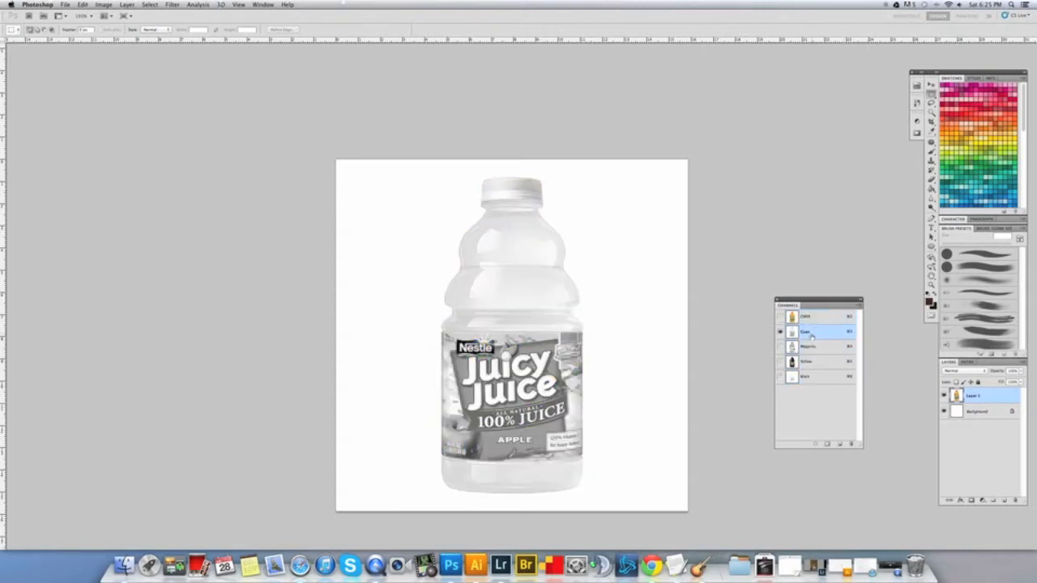
pyautogui.click(818, 347)
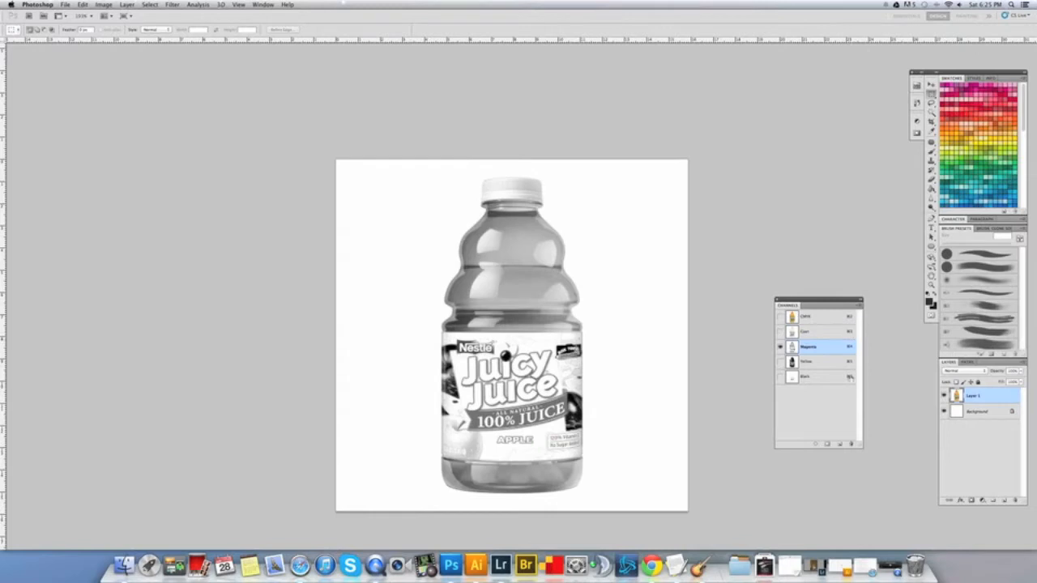
pyautogui.click(807, 361)
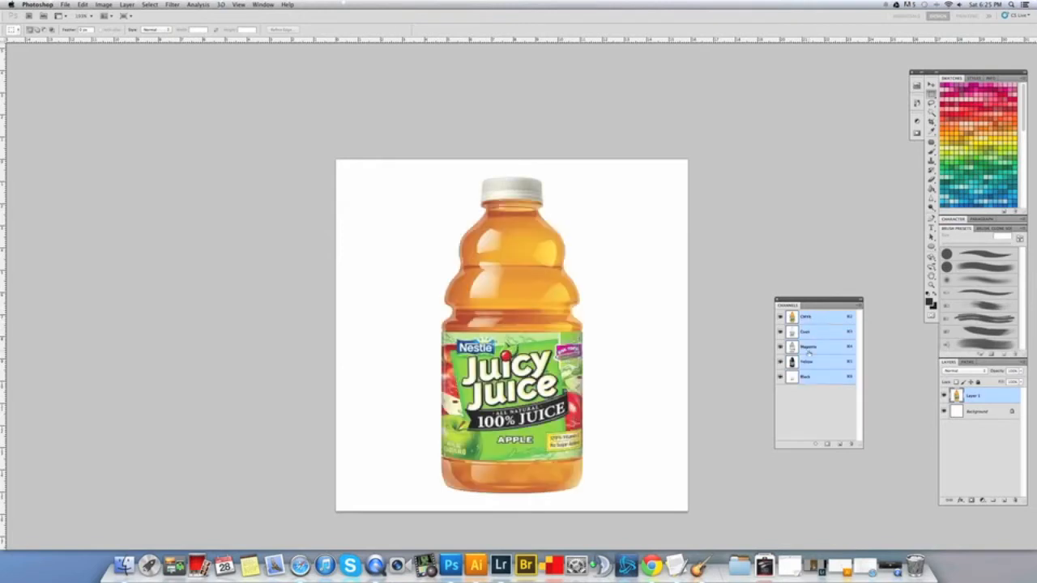
pyautogui.click(807, 362)
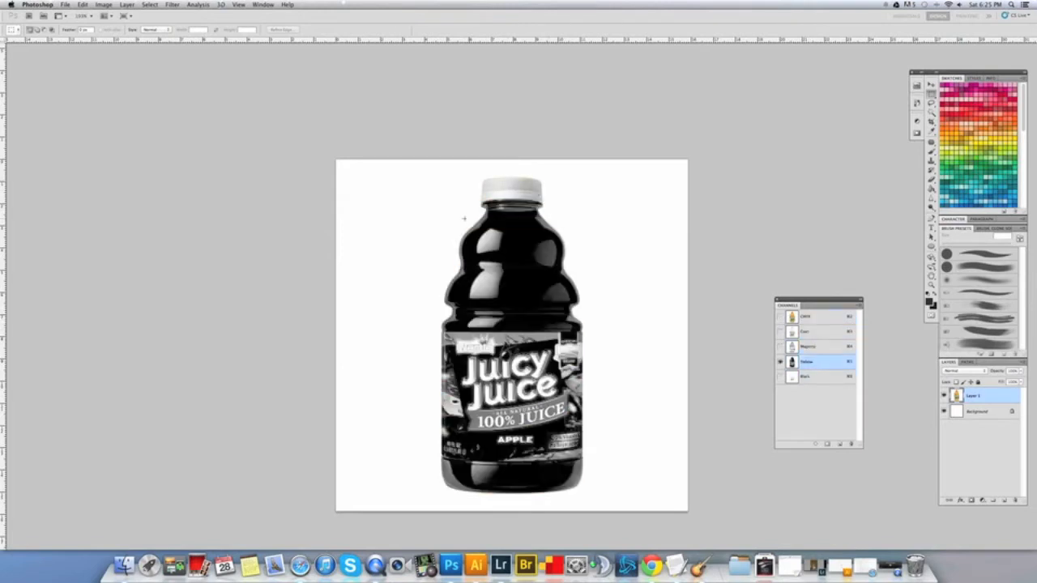
pyautogui.moveTo(609, 397)
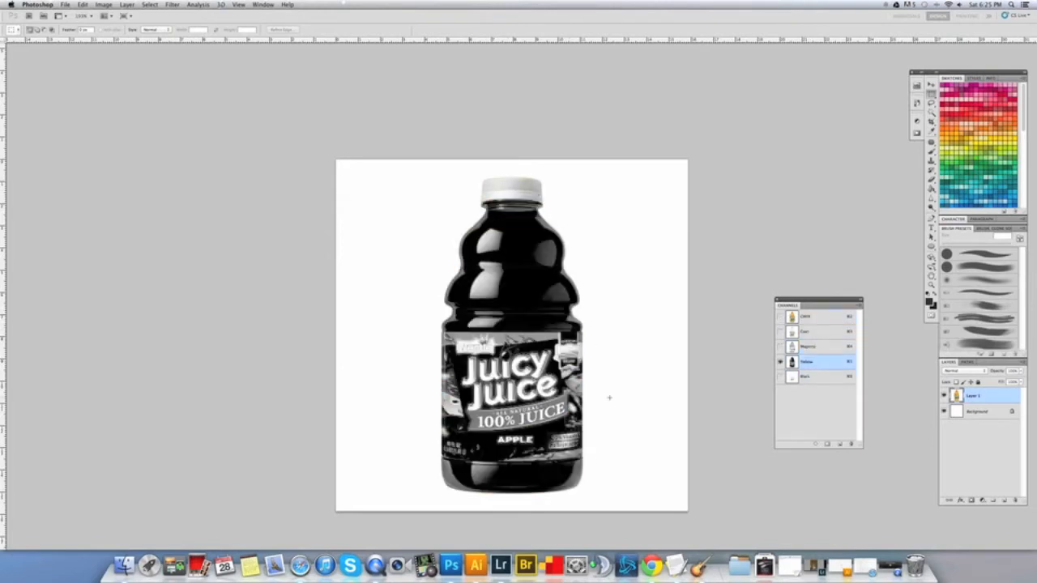
# Duplicate the Yellow channel to create a Yellow copy.
pyautogui.rightClick(807, 363)
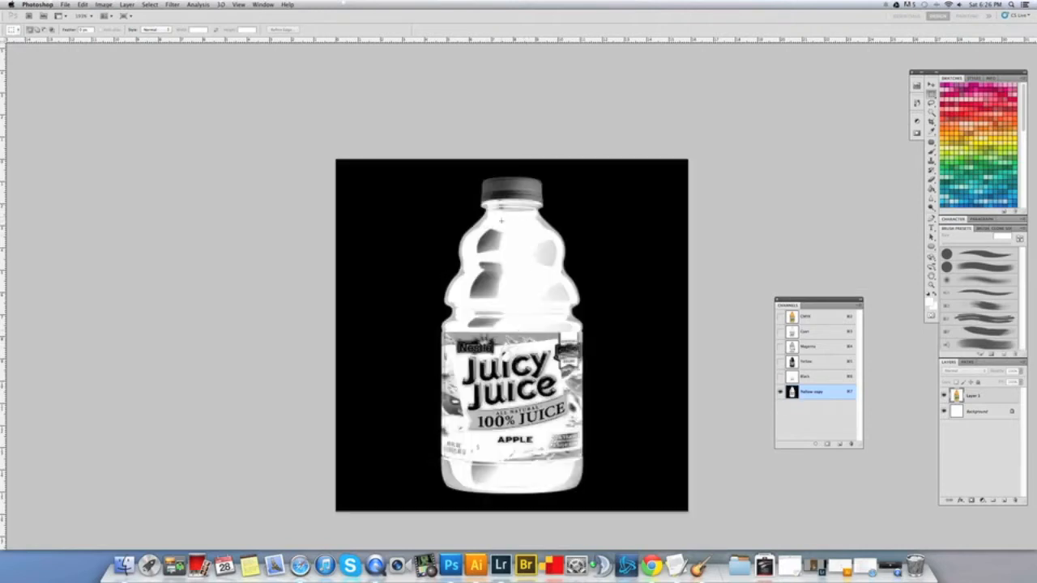
pyautogui.moveTo(519, 285)
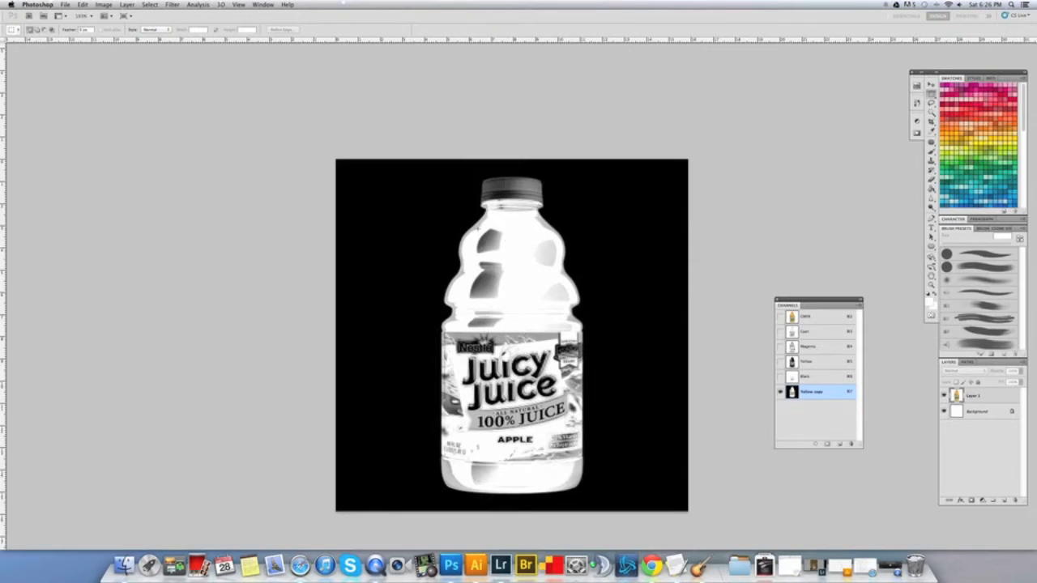
pyautogui.moveTo(470, 256)
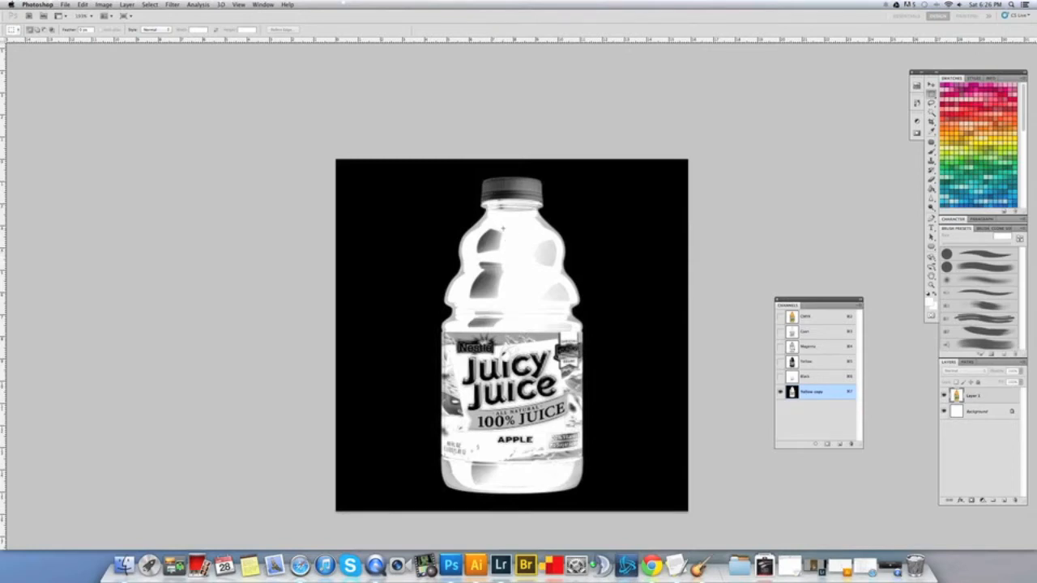
pyautogui.moveTo(526, 245)
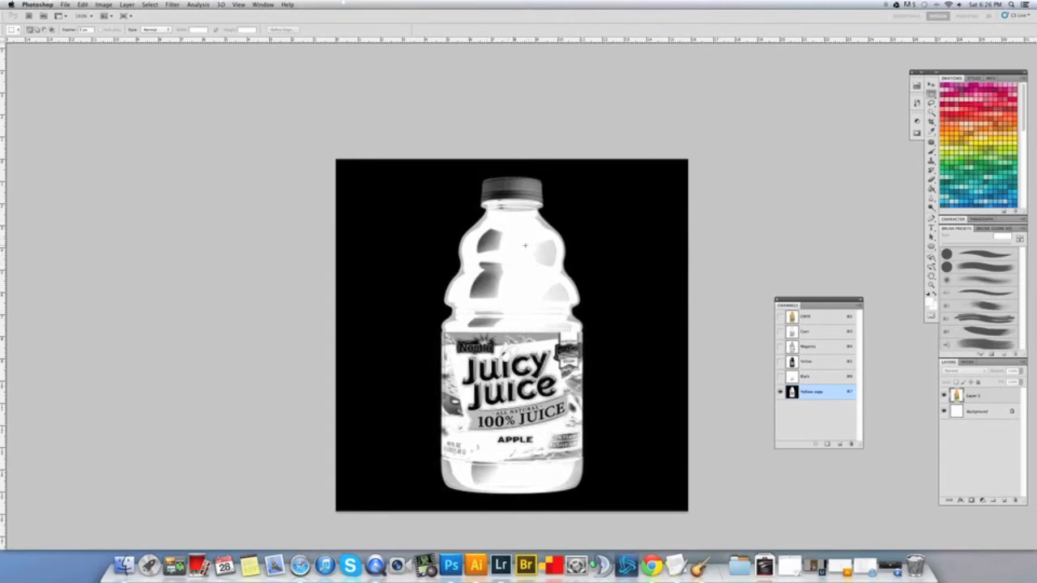
pyautogui.moveTo(537, 303)
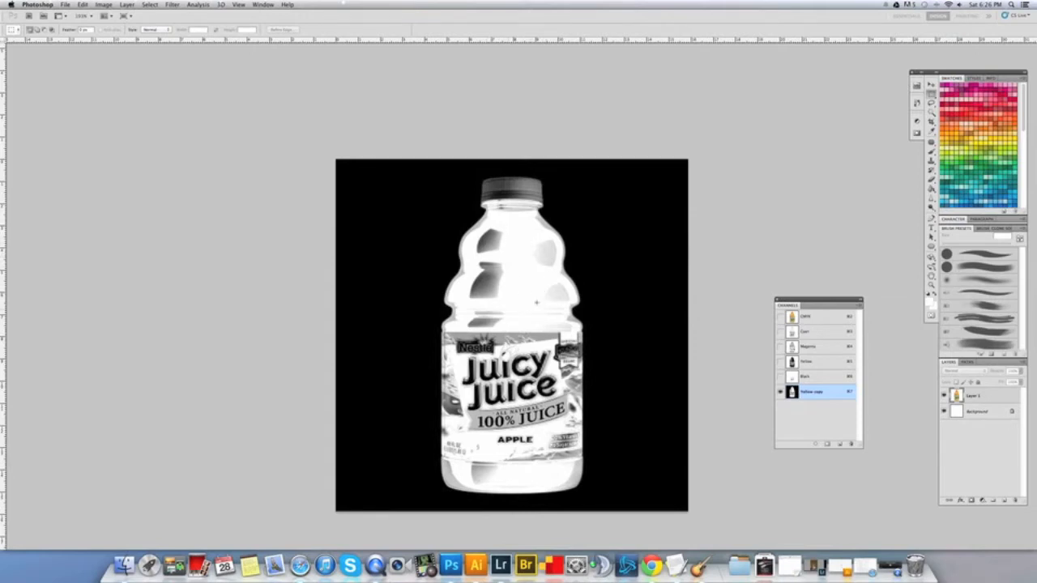
pyautogui.moveTo(621, 202)
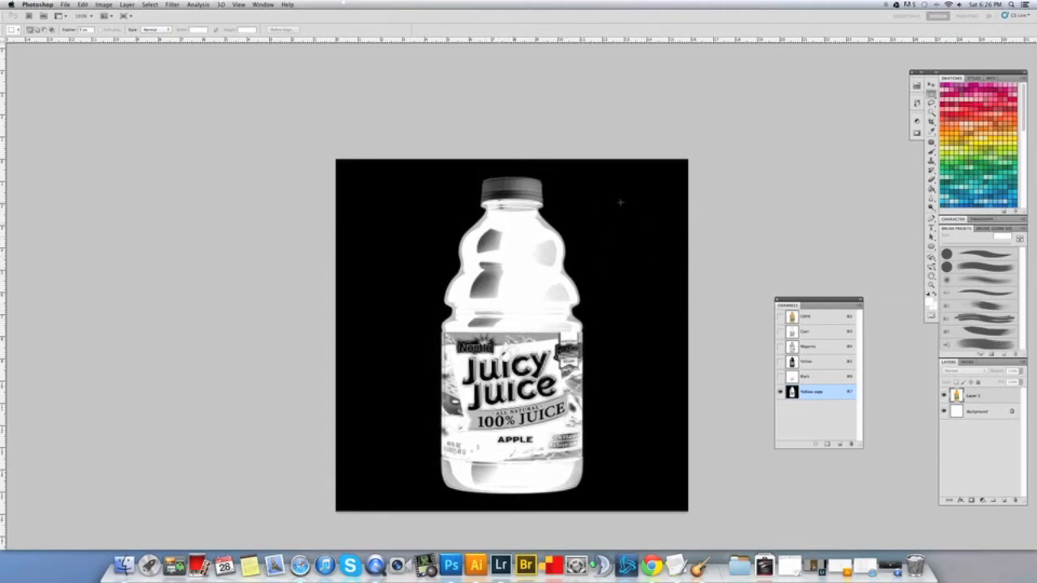
pyautogui.moveTo(729, 191)
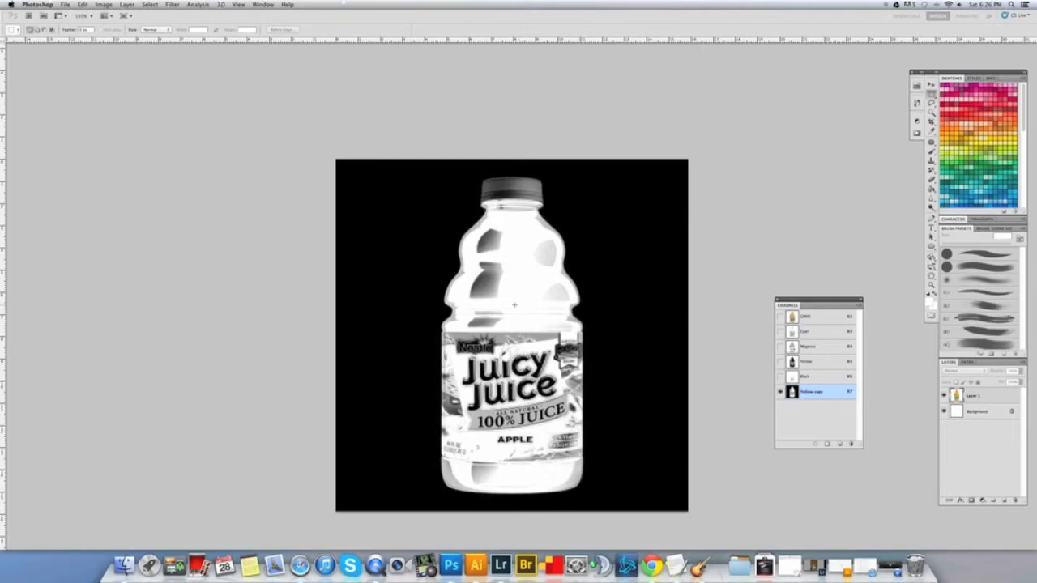
pyautogui.moveTo(756, 407)
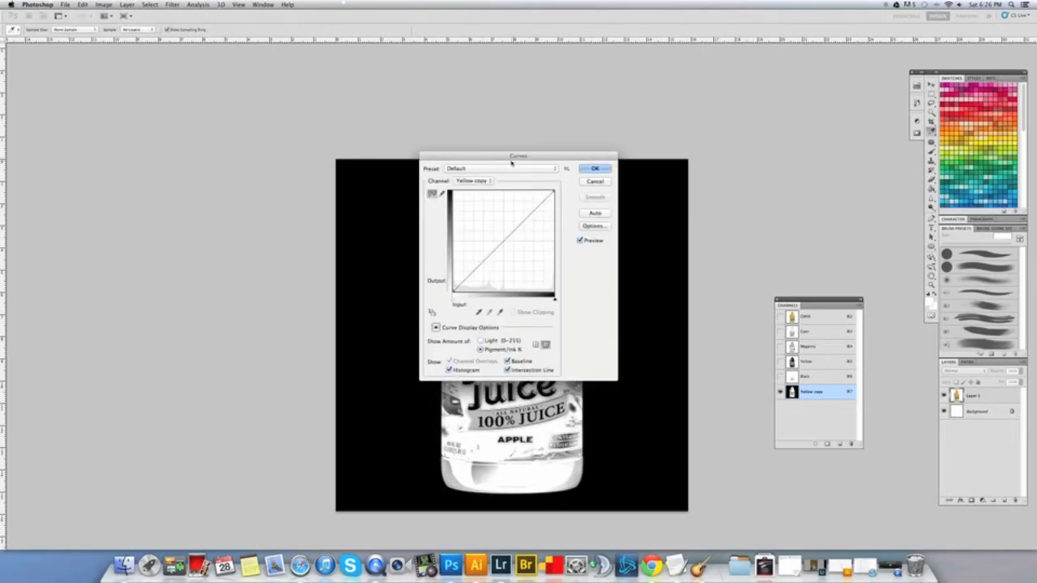
# Curve-adjust the Yellow copy so the bottle turns nearly pure white on black.
pyautogui.moveTo(518, 156); pyautogui.dragTo(276, 203)
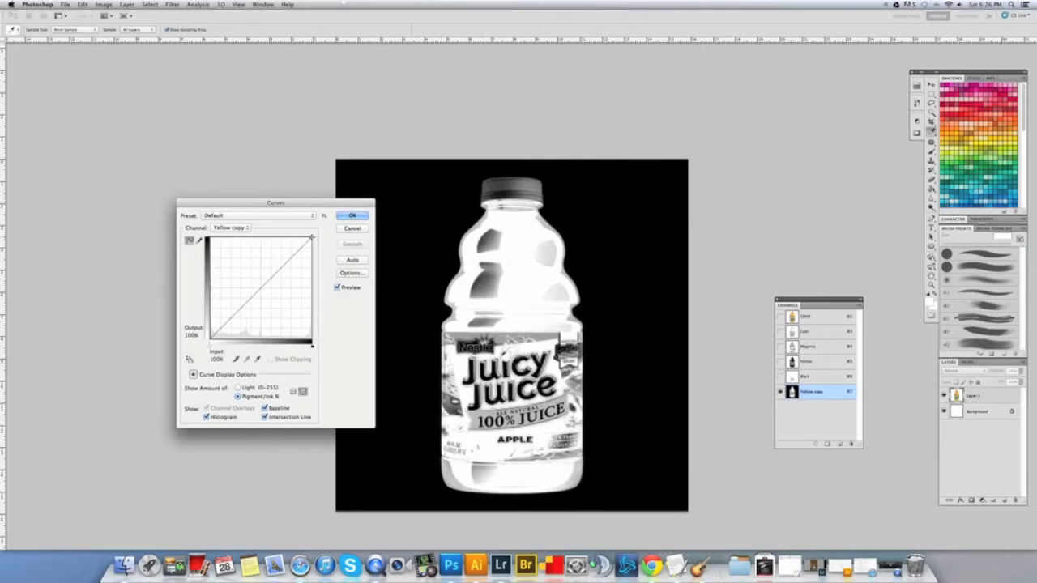
pyautogui.moveTo(311, 237); pyautogui.dragTo(298, 236)
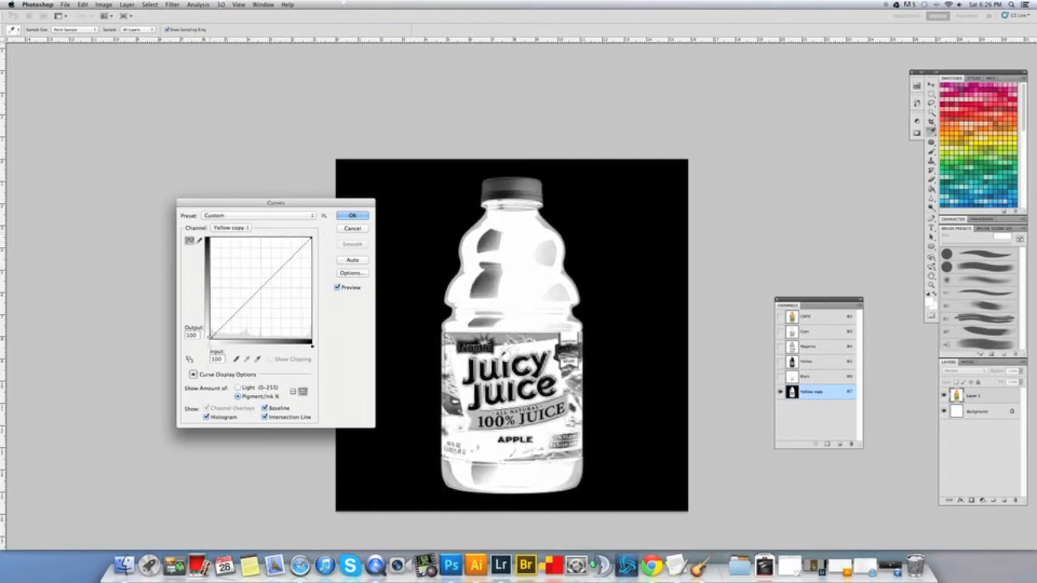
pyautogui.moveTo(207, 335); pyautogui.dragTo(226, 340)
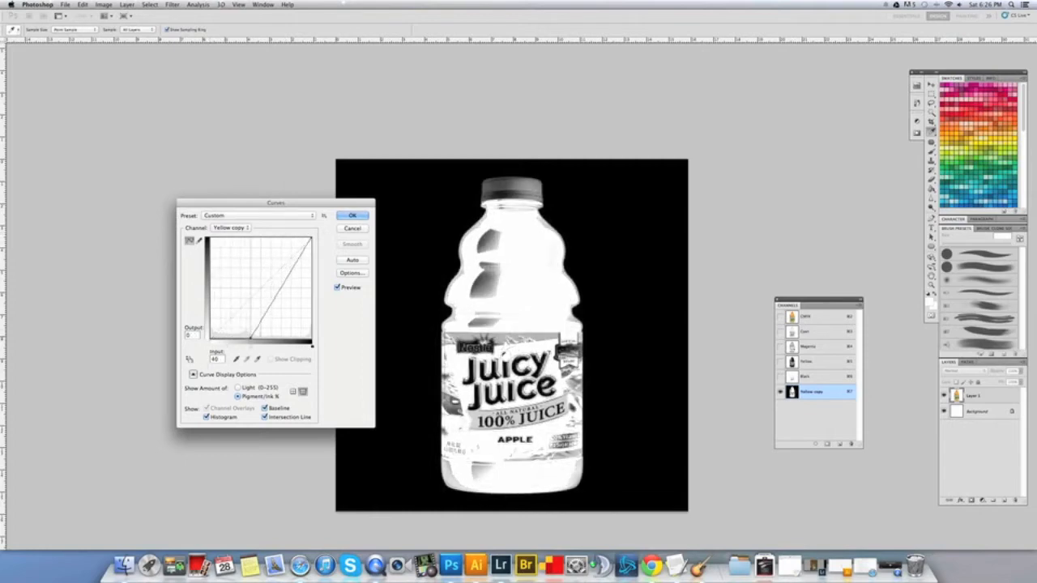
pyautogui.moveTo(291, 308); pyautogui.dragTo(262, 332)
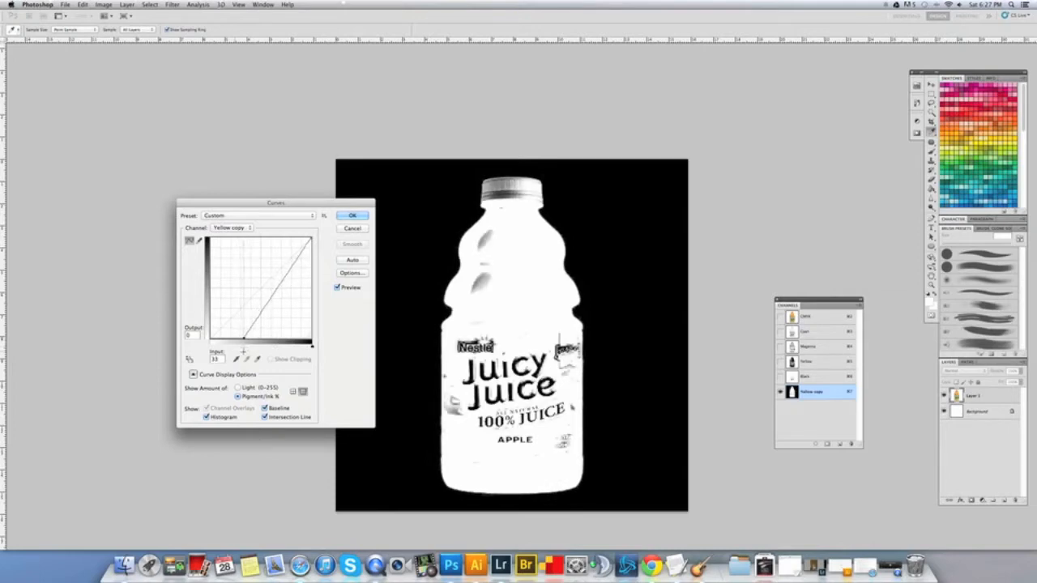
pyautogui.click(354, 214)
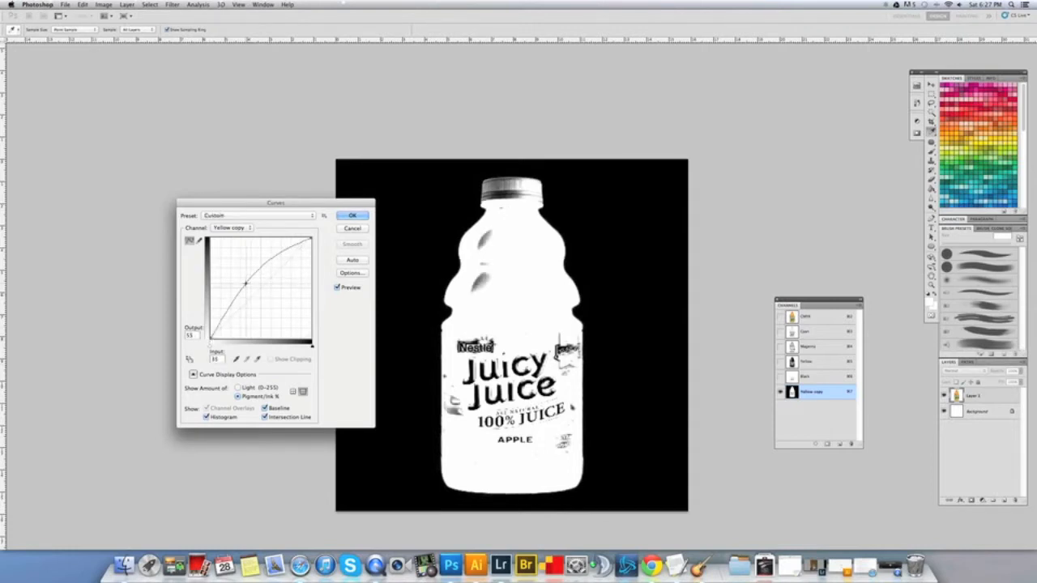
pyautogui.moveTo(246, 282); pyautogui.dragTo(272, 306)
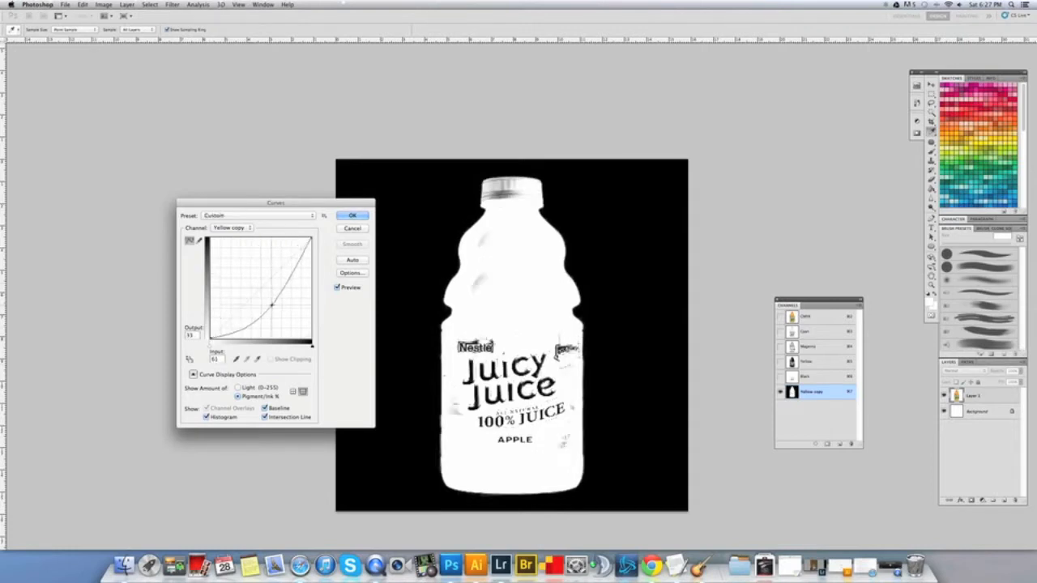
pyautogui.click(353, 213)
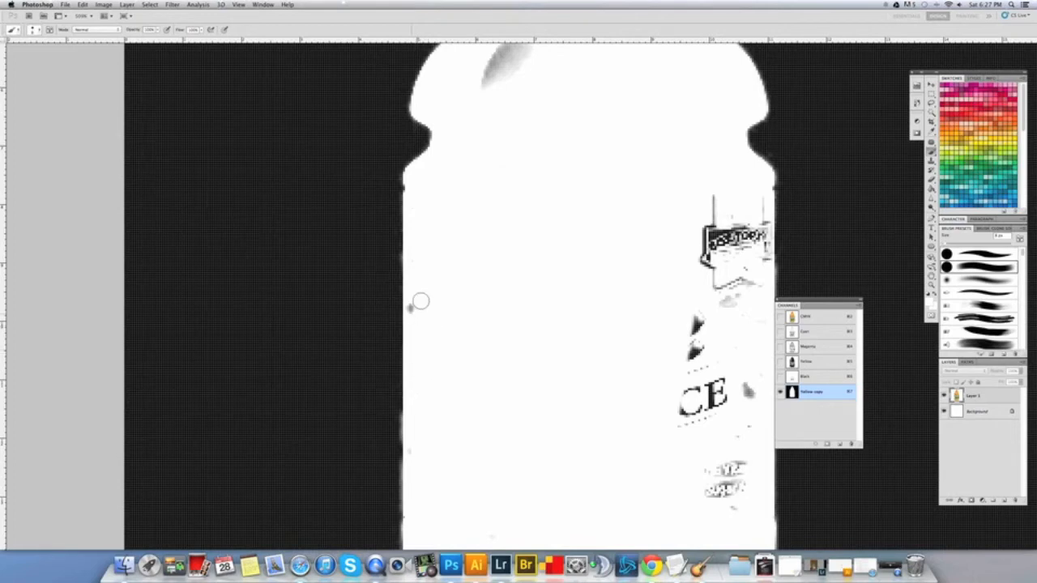
pyautogui.moveTo(420, 198)
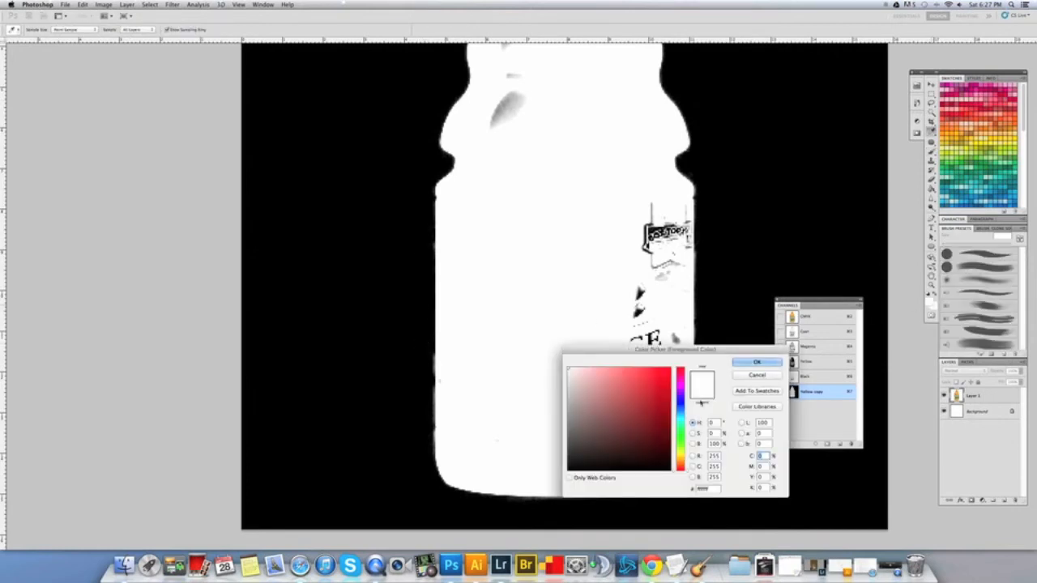
# Confirm white as the foreground painting colour for filling the bottle.
pyautogui.click(756, 361)
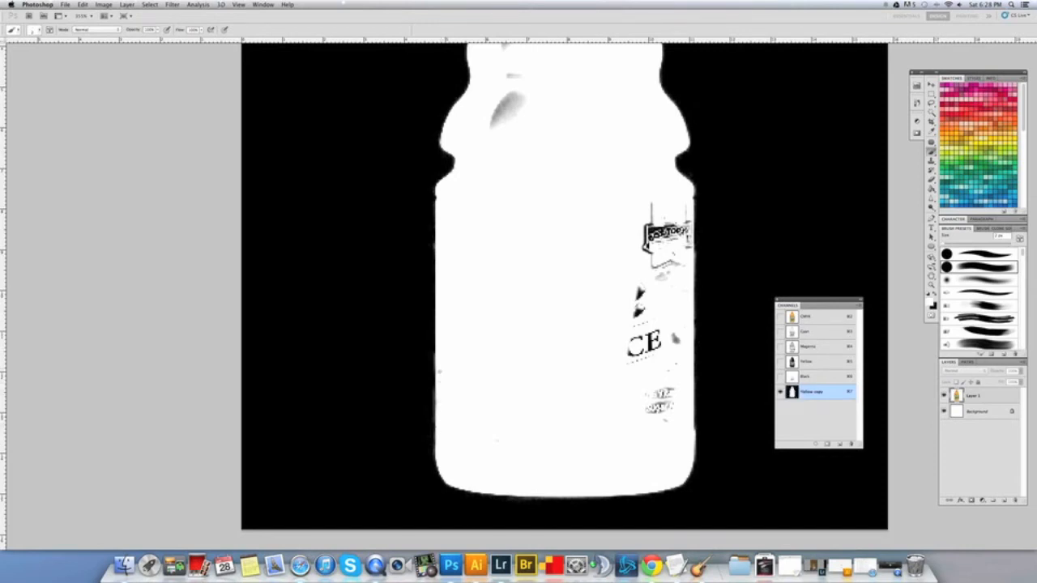
pyautogui.moveTo(458, 389)
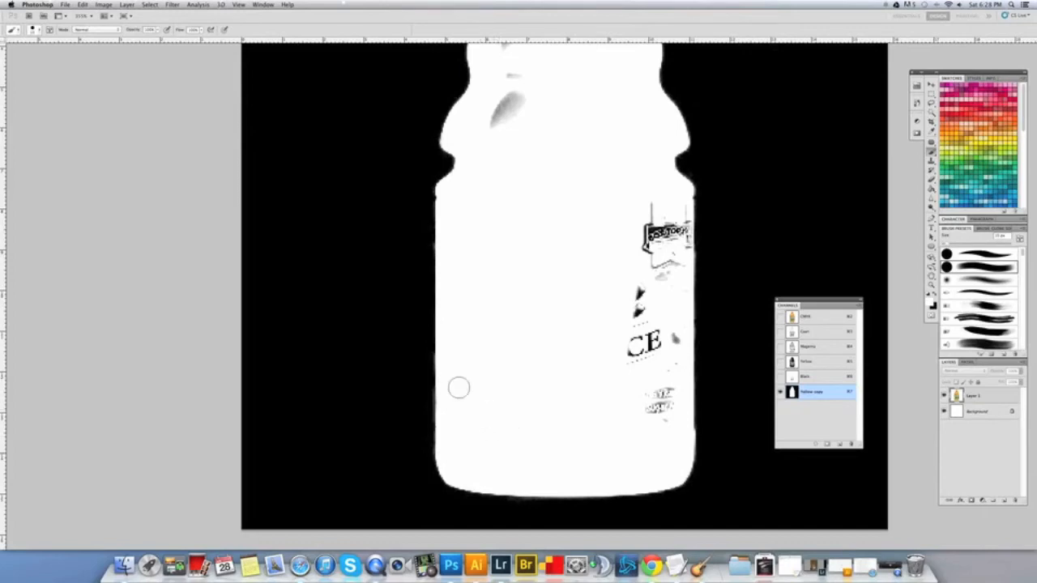
pyautogui.moveTo(639, 295)
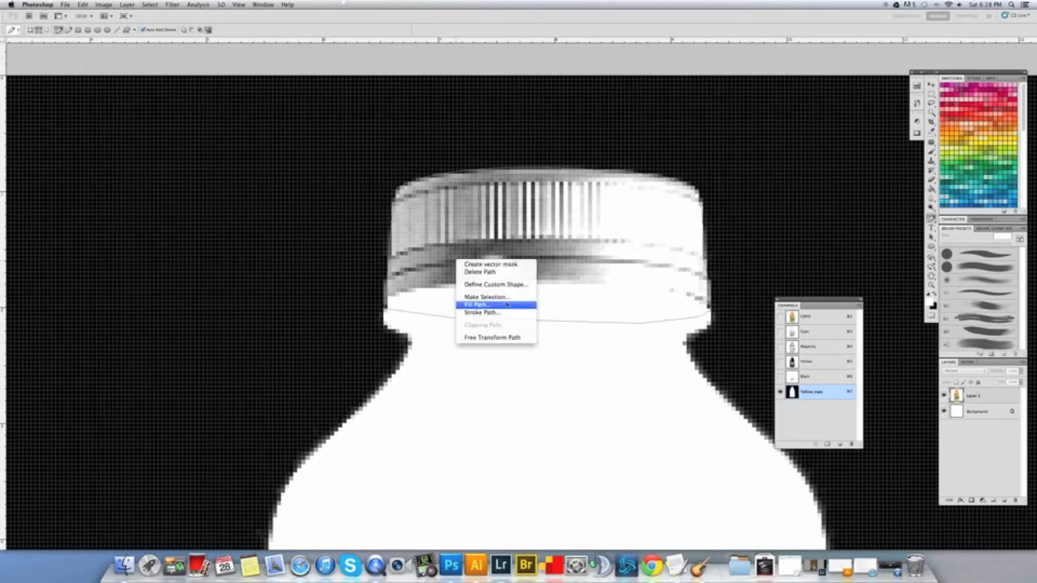
# Turn the Pen path around the bottle cap into an active selection.
pyautogui.click(486, 296)
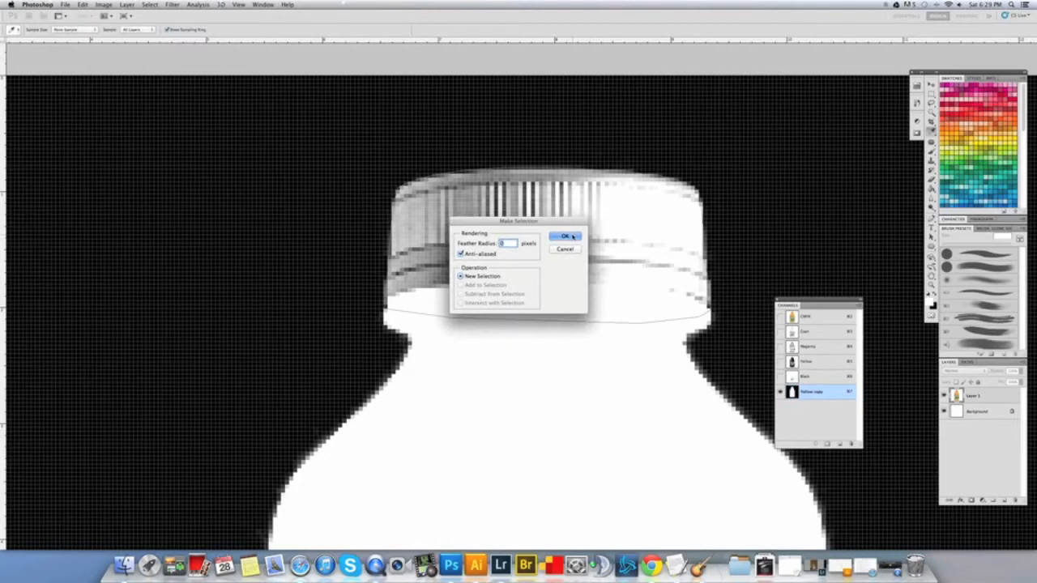
pyautogui.click(566, 236)
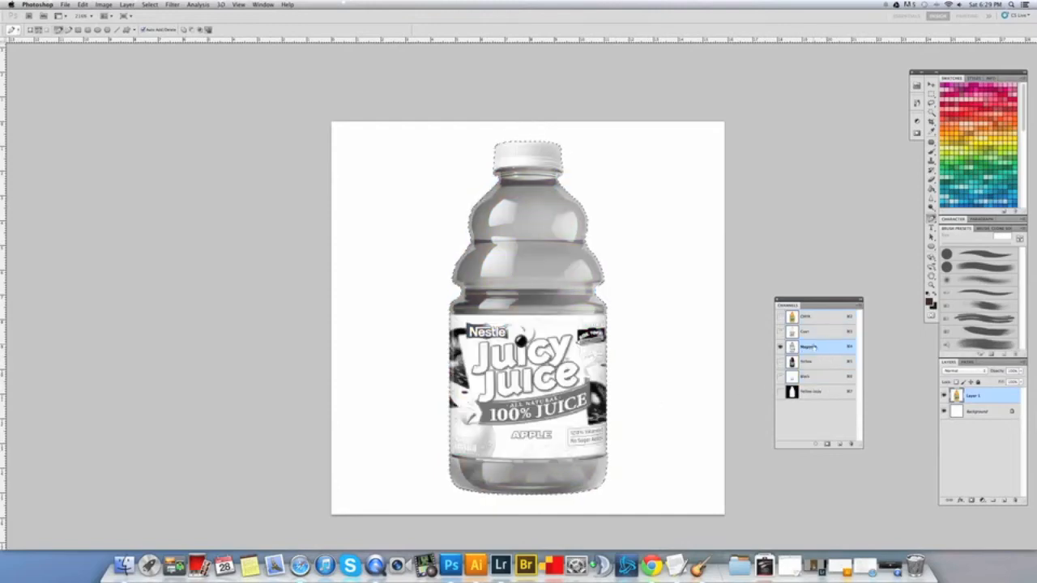
# Return to the full-colour composite, then select the Black channel.
pyautogui.click(807, 316)
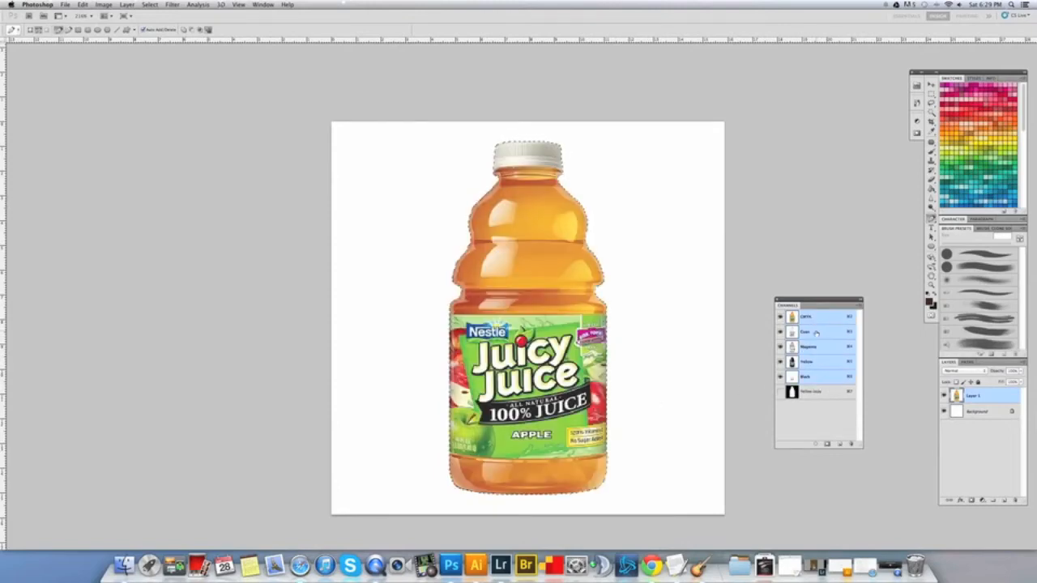
pyautogui.click(818, 376)
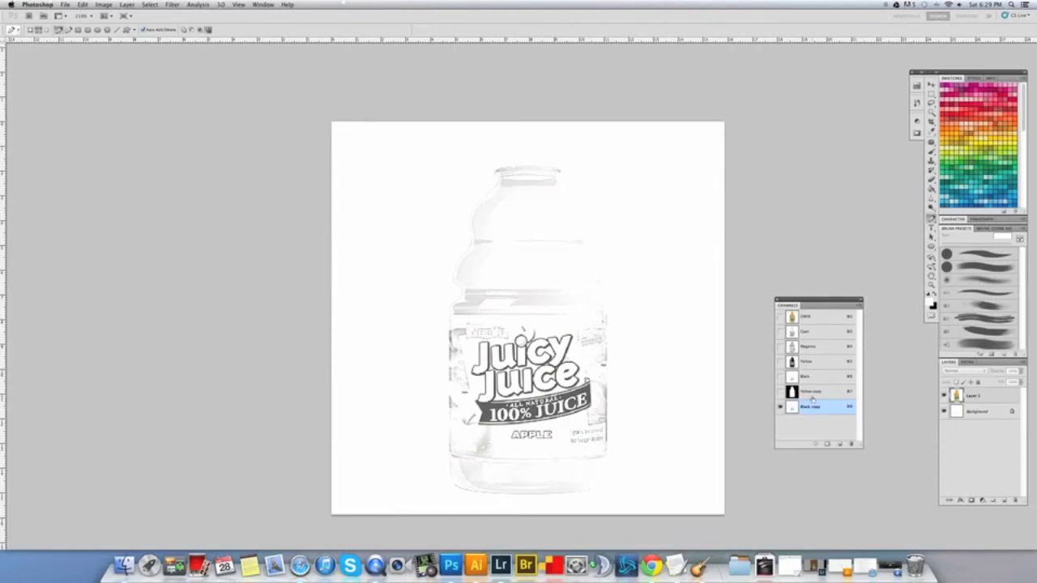
# Invert the Black copy and drag the curve's black point right so only label text stays white.
pyautogui.click(781, 407)
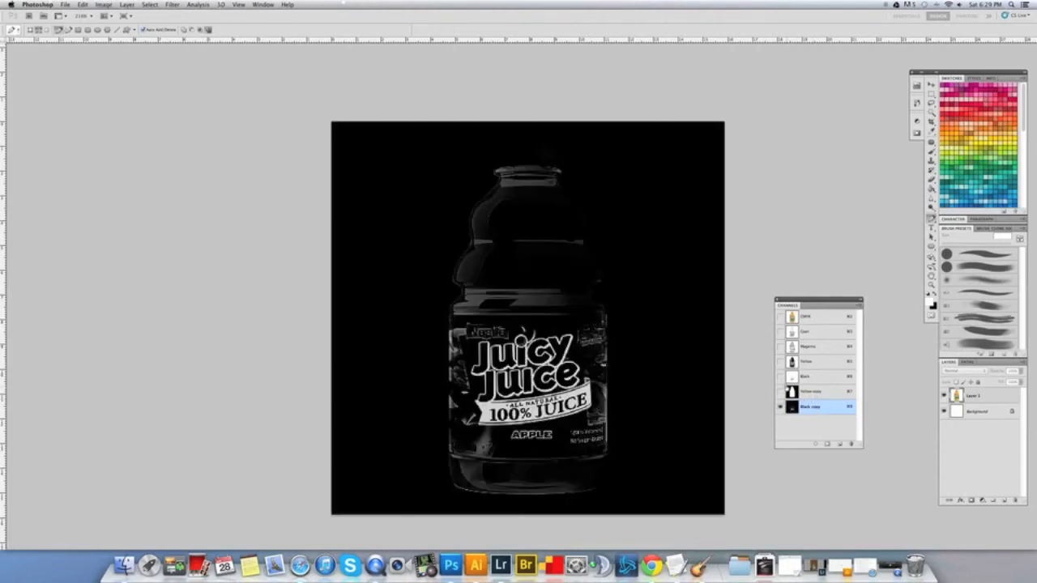
pyautogui.moveTo(744, 396)
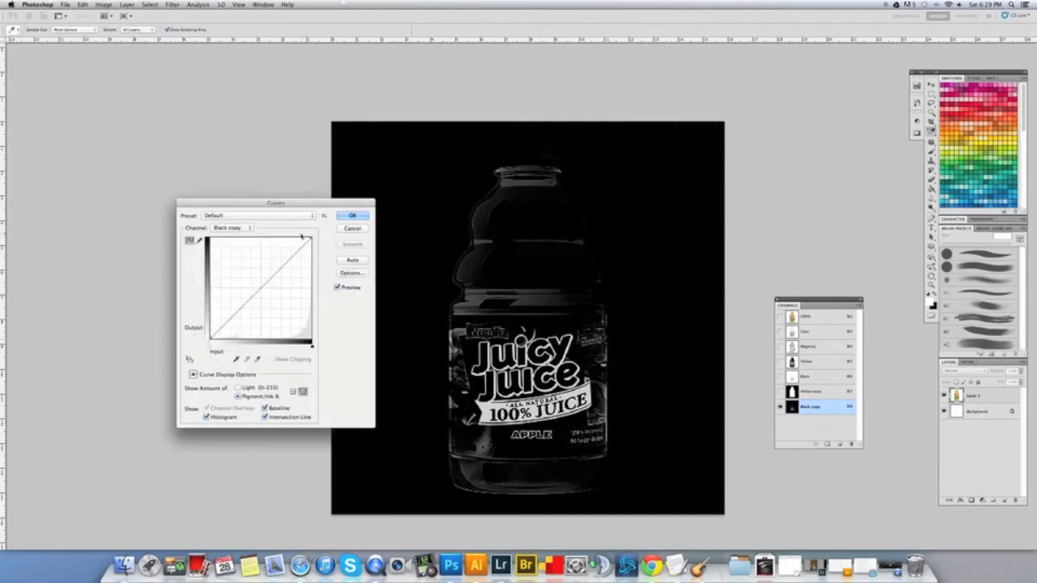
pyautogui.moveTo(213, 339); pyautogui.dragTo(235, 339)
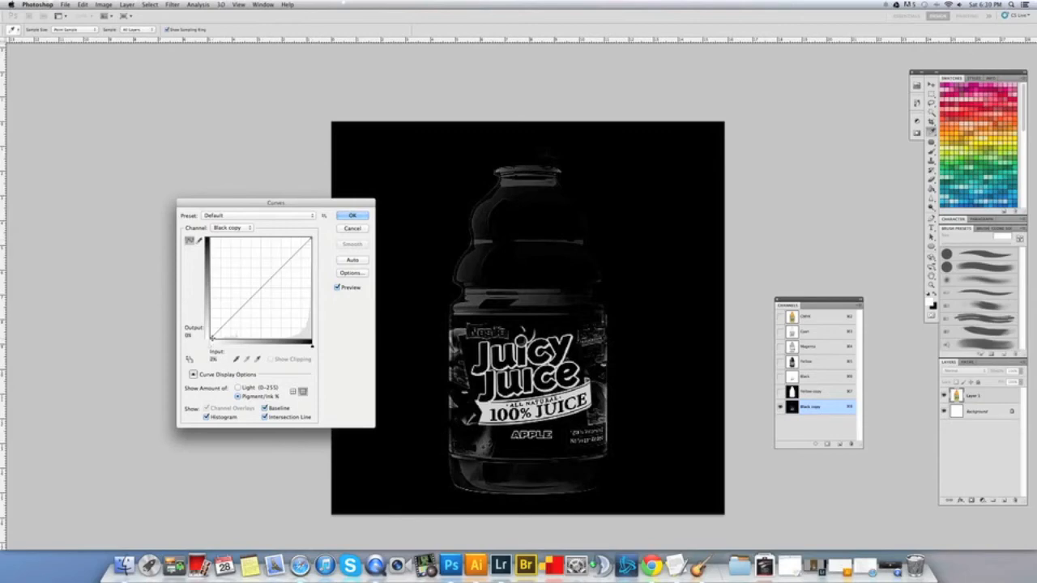
pyautogui.moveTo(213, 338); pyautogui.dragTo(230, 335)
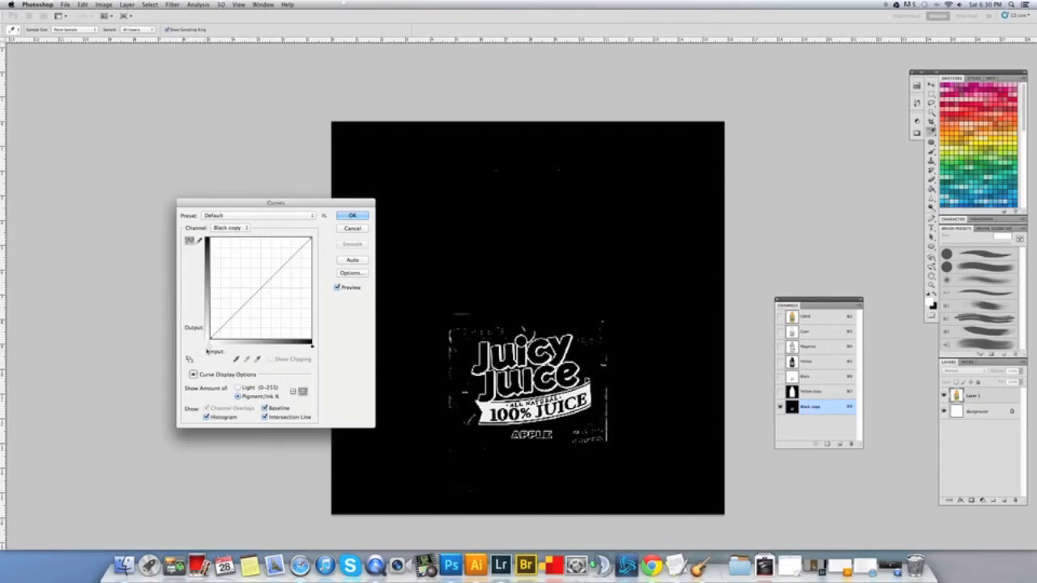
pyautogui.moveTo(211, 341); pyautogui.dragTo(246, 340)
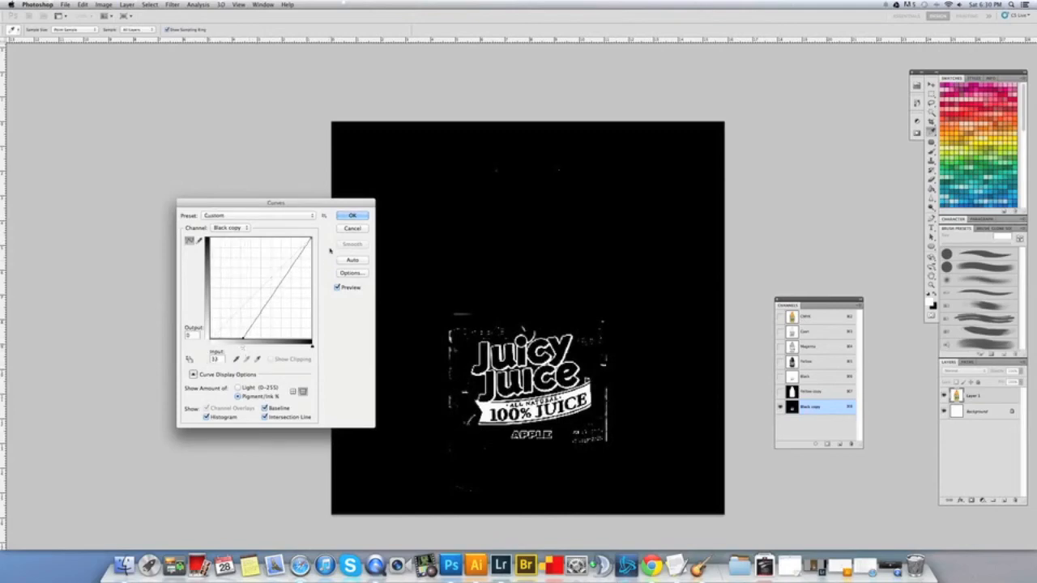
pyautogui.click(352, 214)
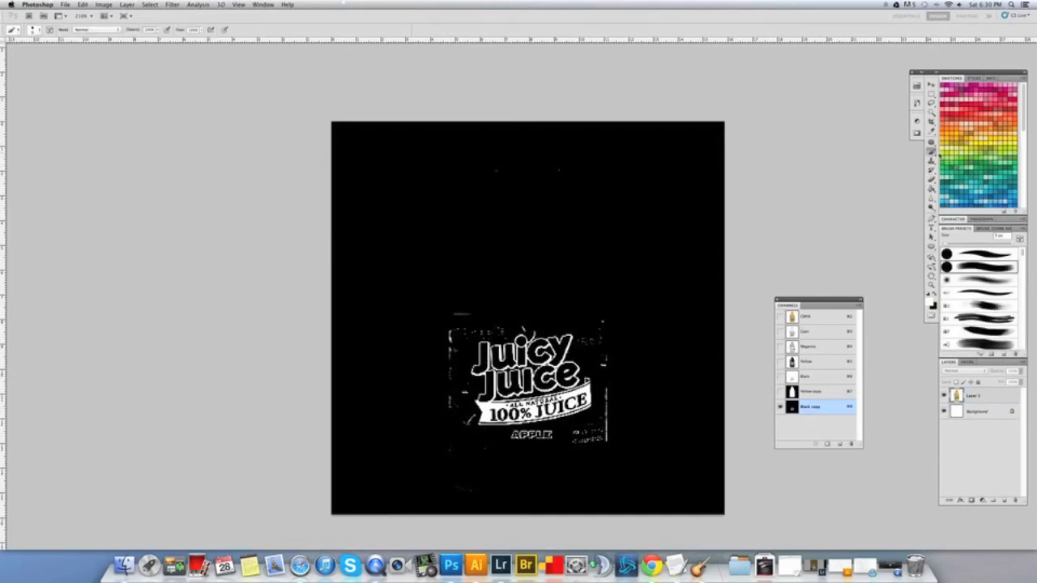
pyautogui.moveTo(531, 225)
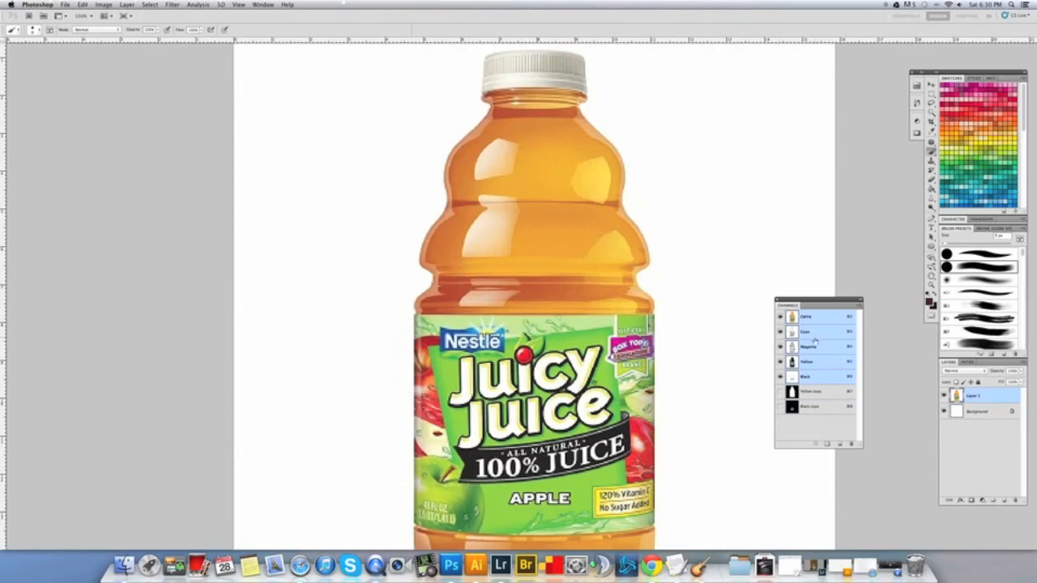
# View the Black copy channel again to check the cleaned label text.
pyautogui.click(810, 405)
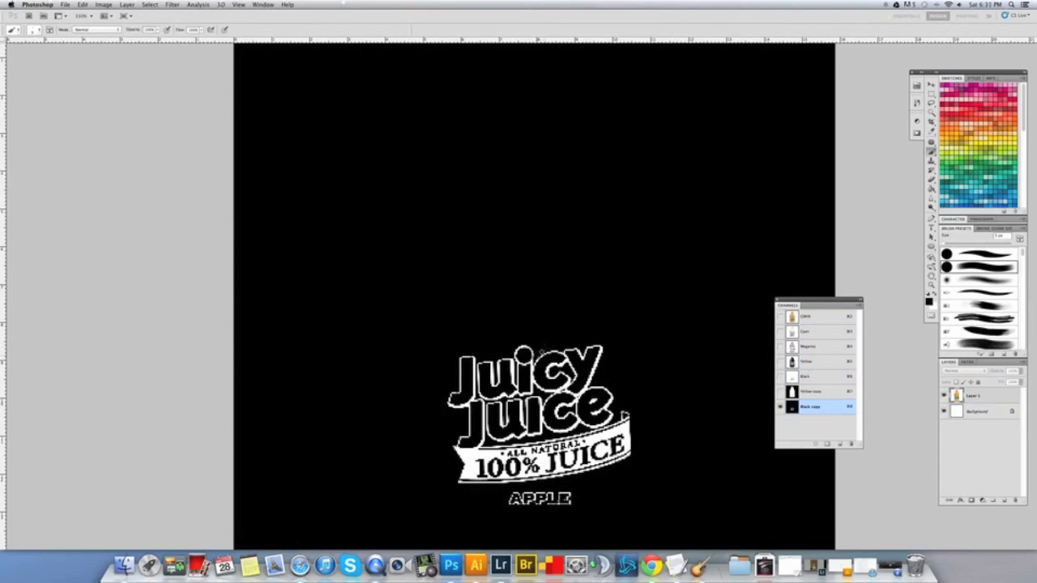
pyautogui.moveTo(554, 316)
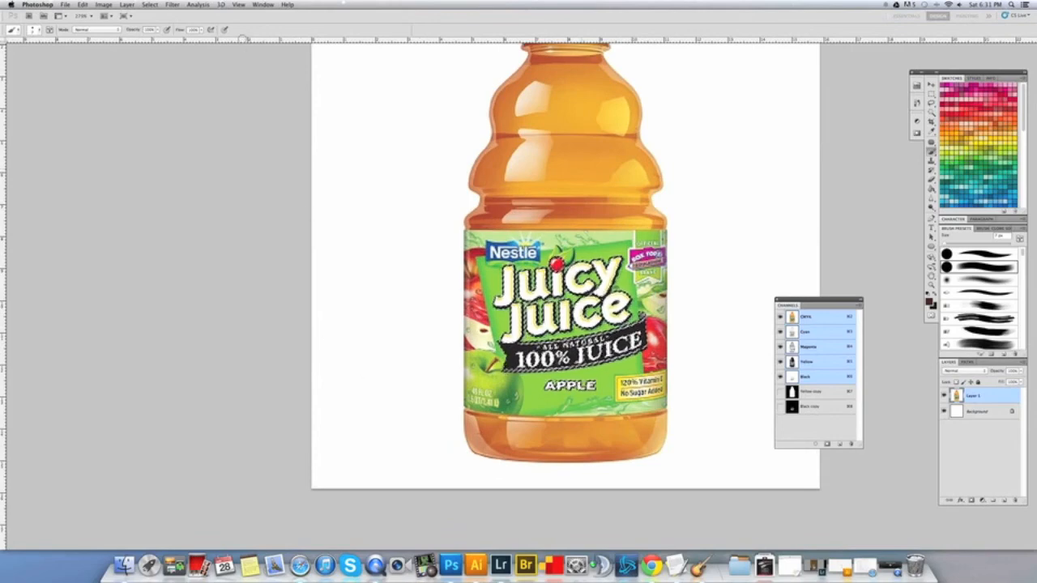
# View the Magenta channel briefly, then return to the full-colour composite.
pyautogui.click(127, 5)
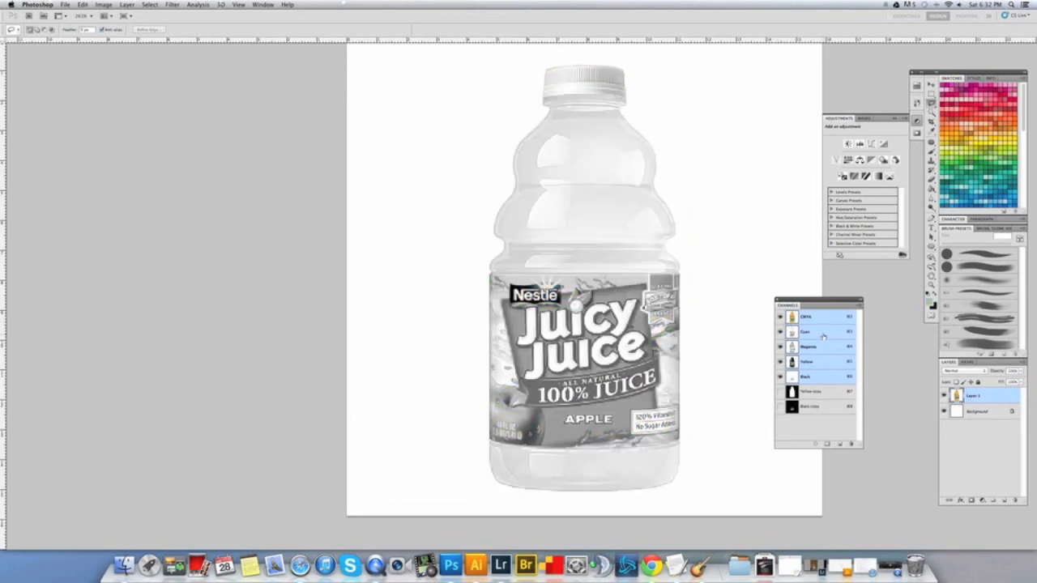
pyautogui.click(808, 347)
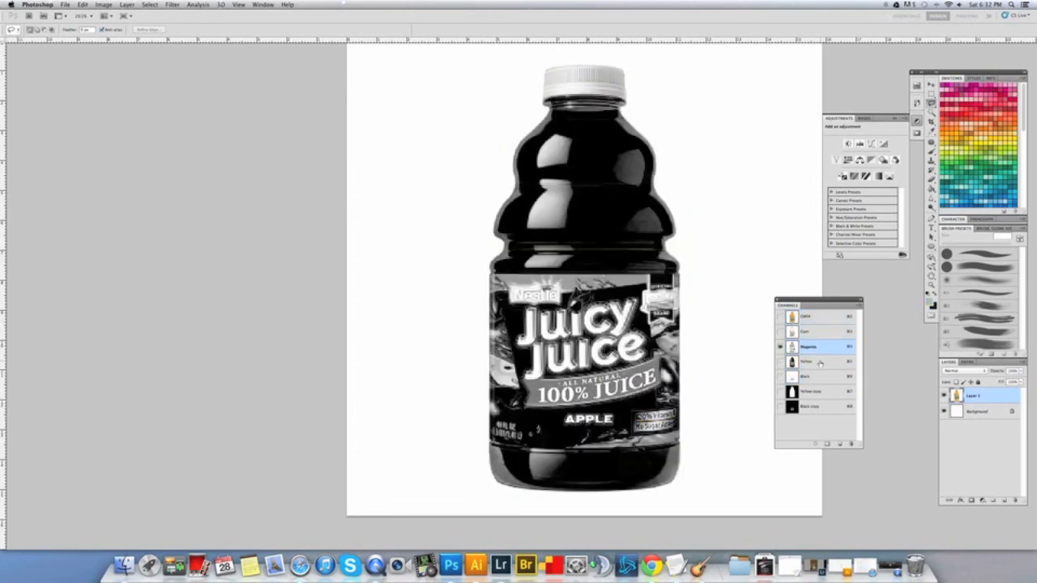
pyautogui.click(813, 362)
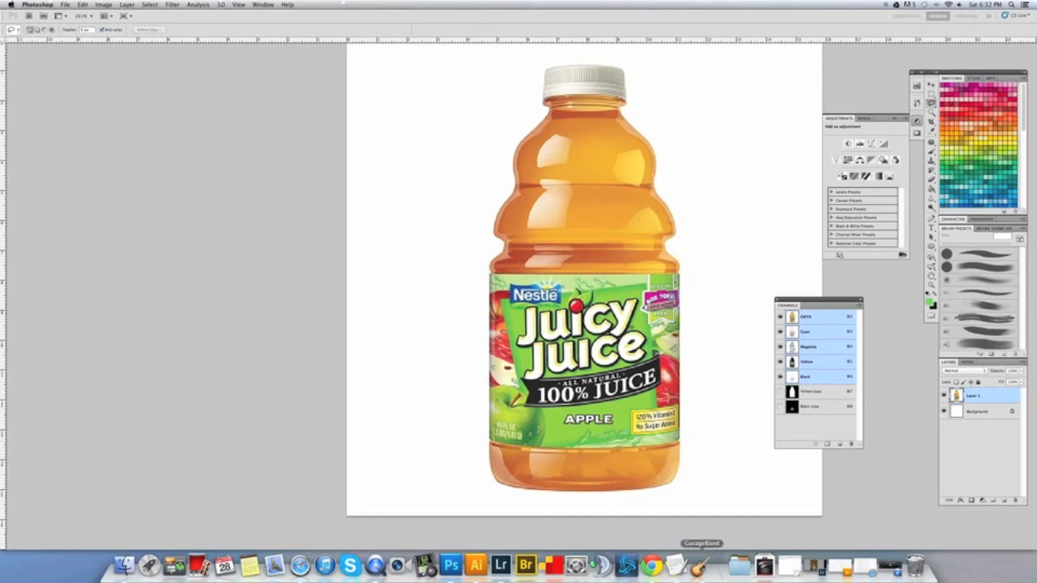
pyautogui.moveTo(374, 564)
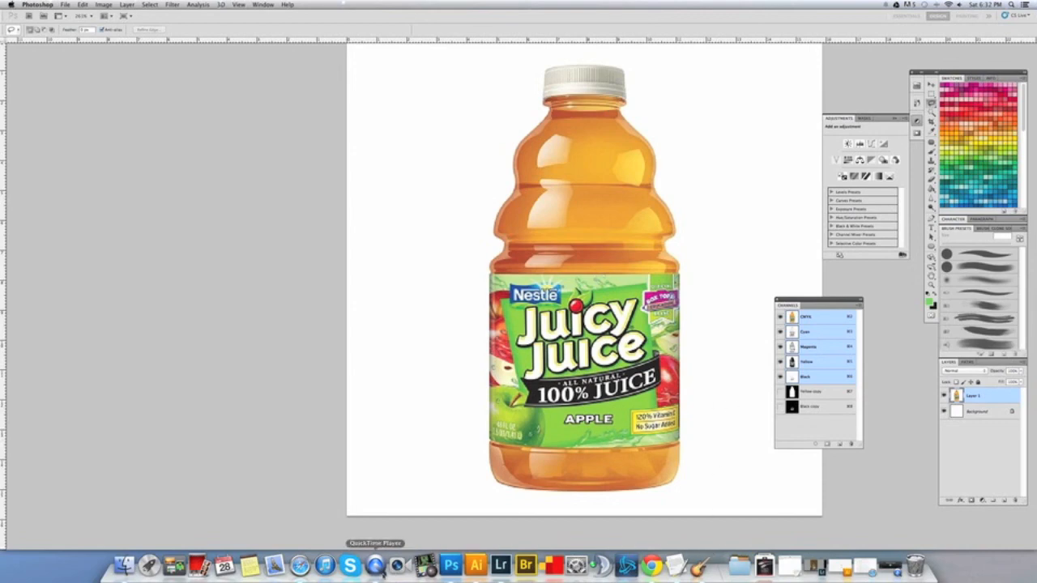